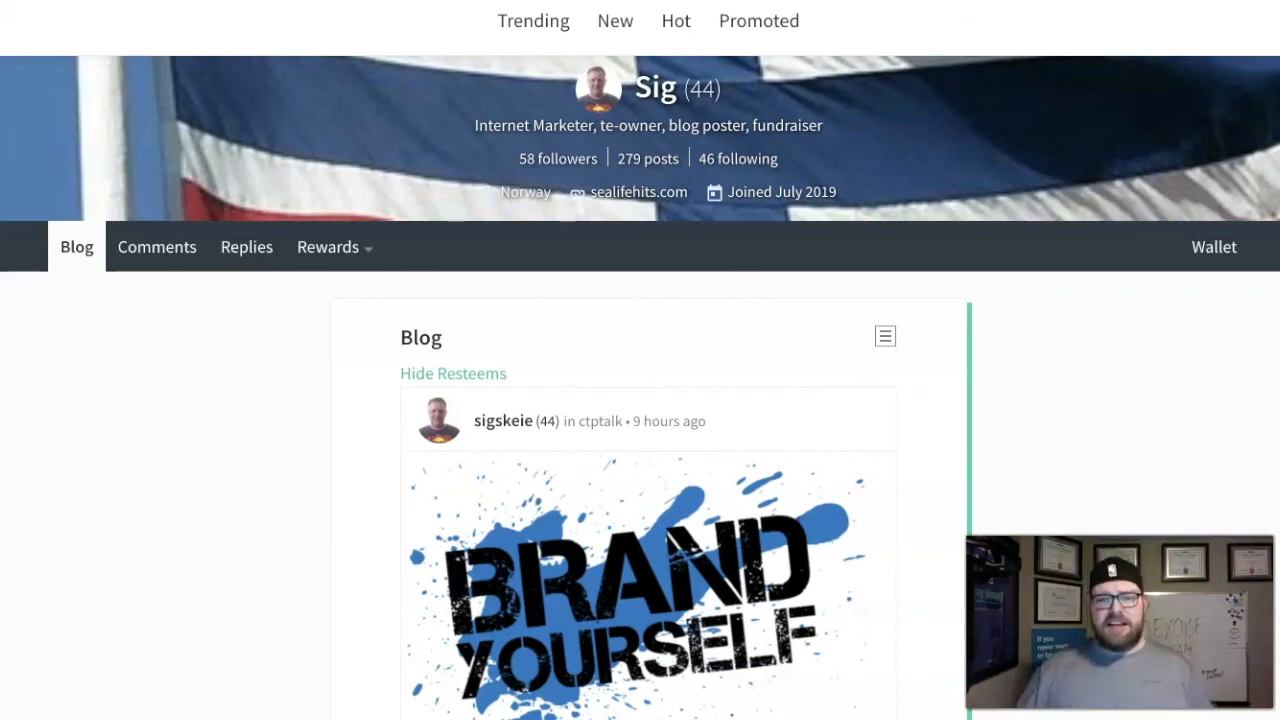
pyautogui.scroll(-3)
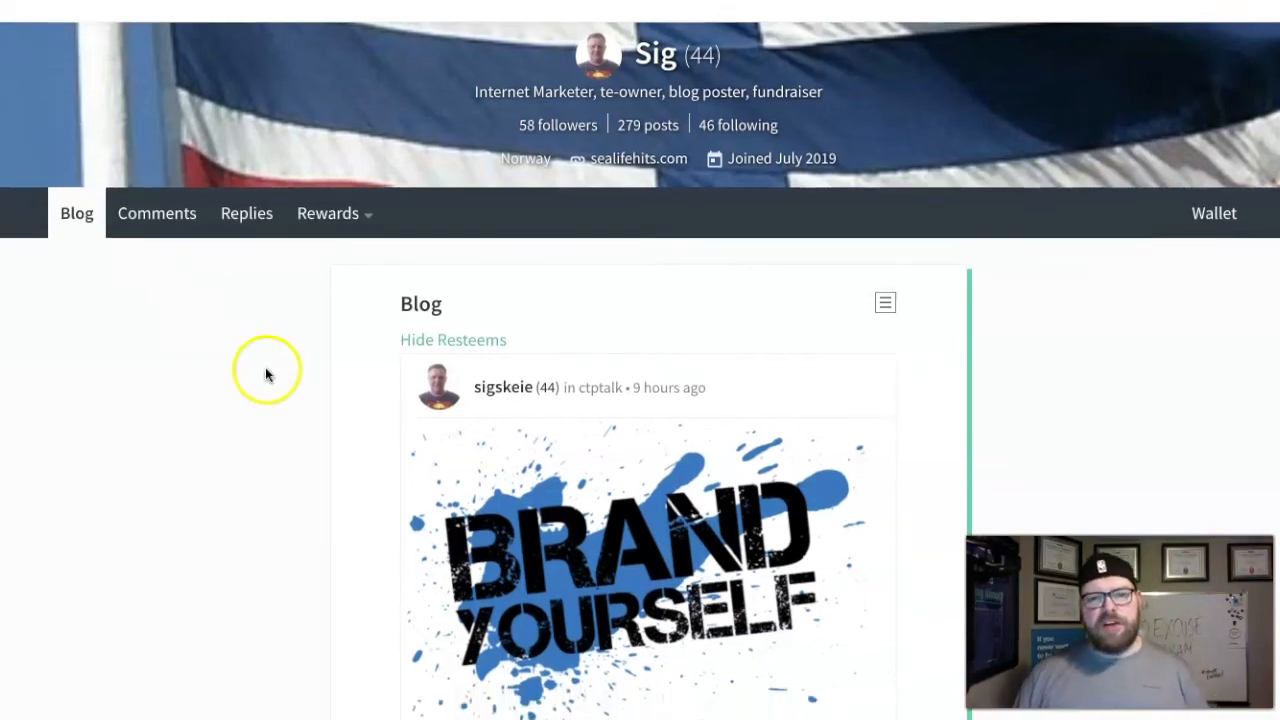
pyautogui.scroll(-3)
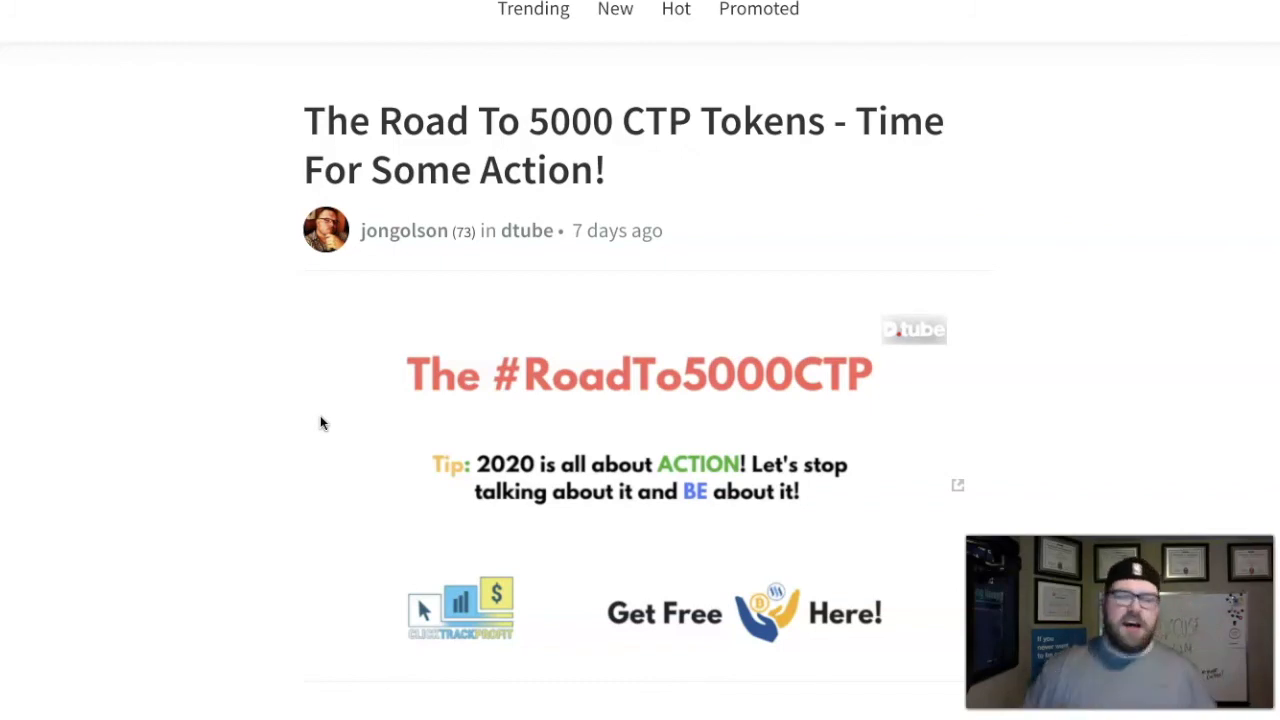
pyautogui.scroll(-3)
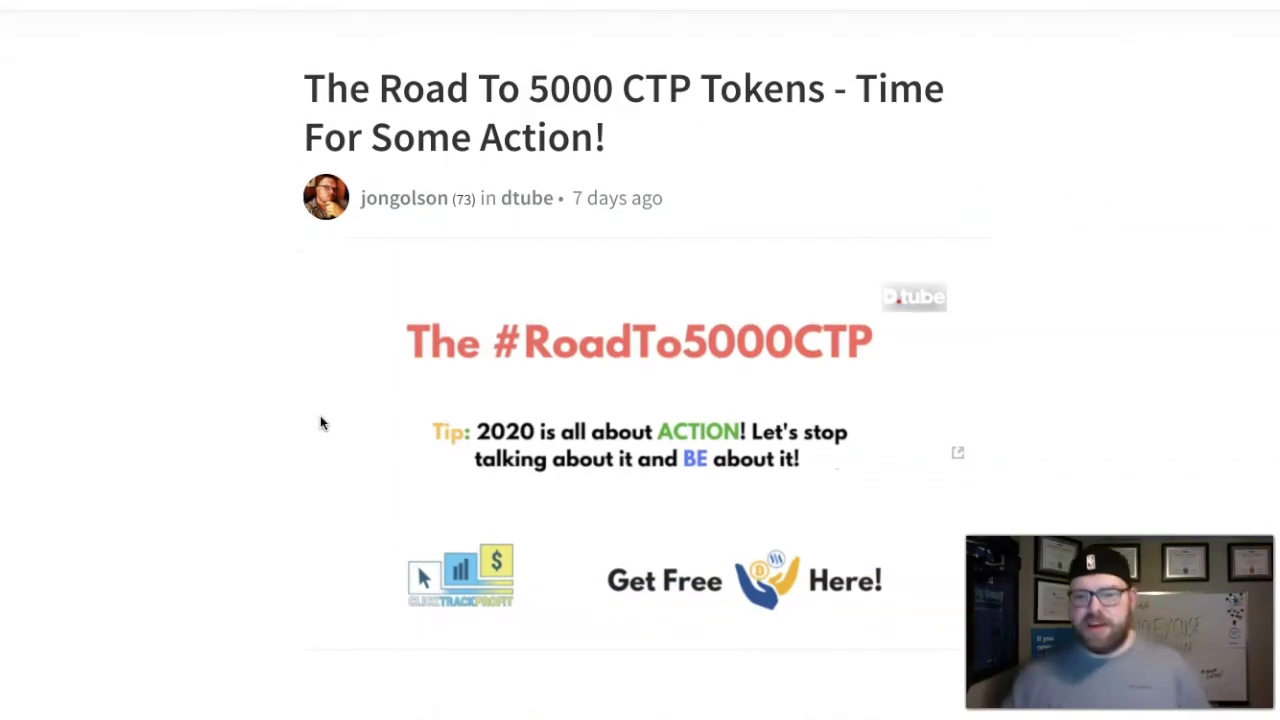
pyautogui.scroll(-3)
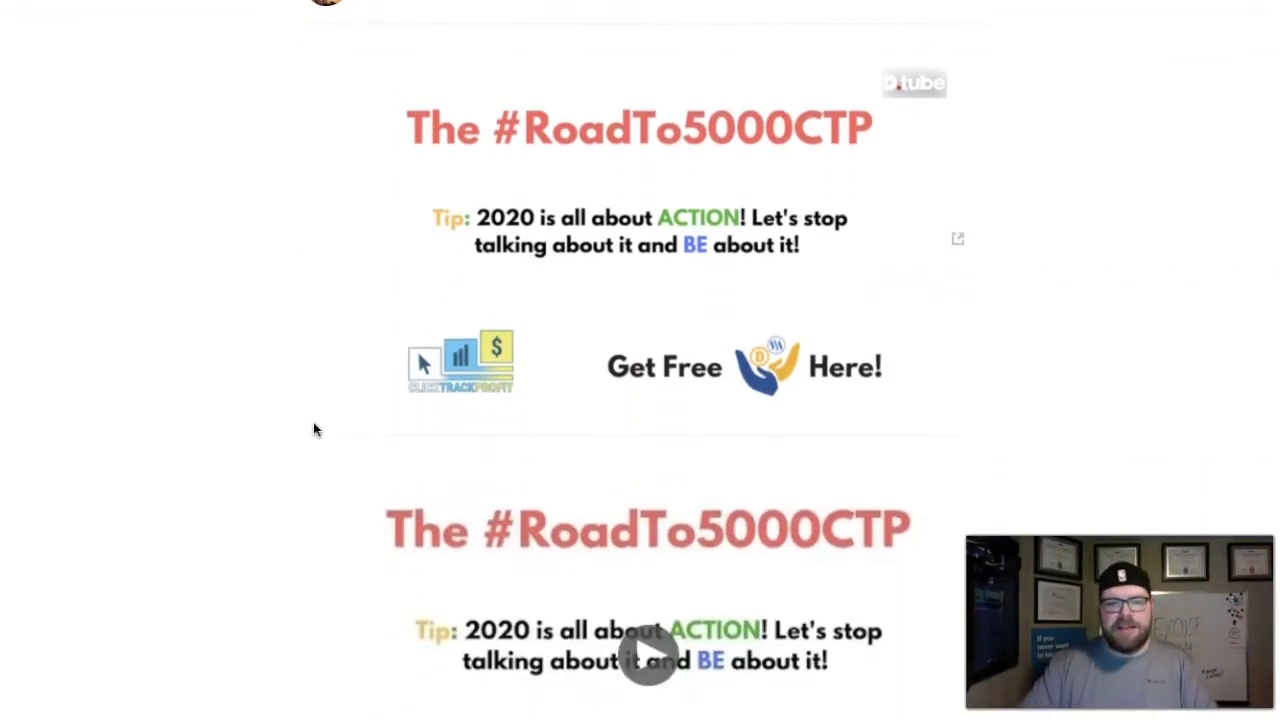
pyautogui.scroll(-3)
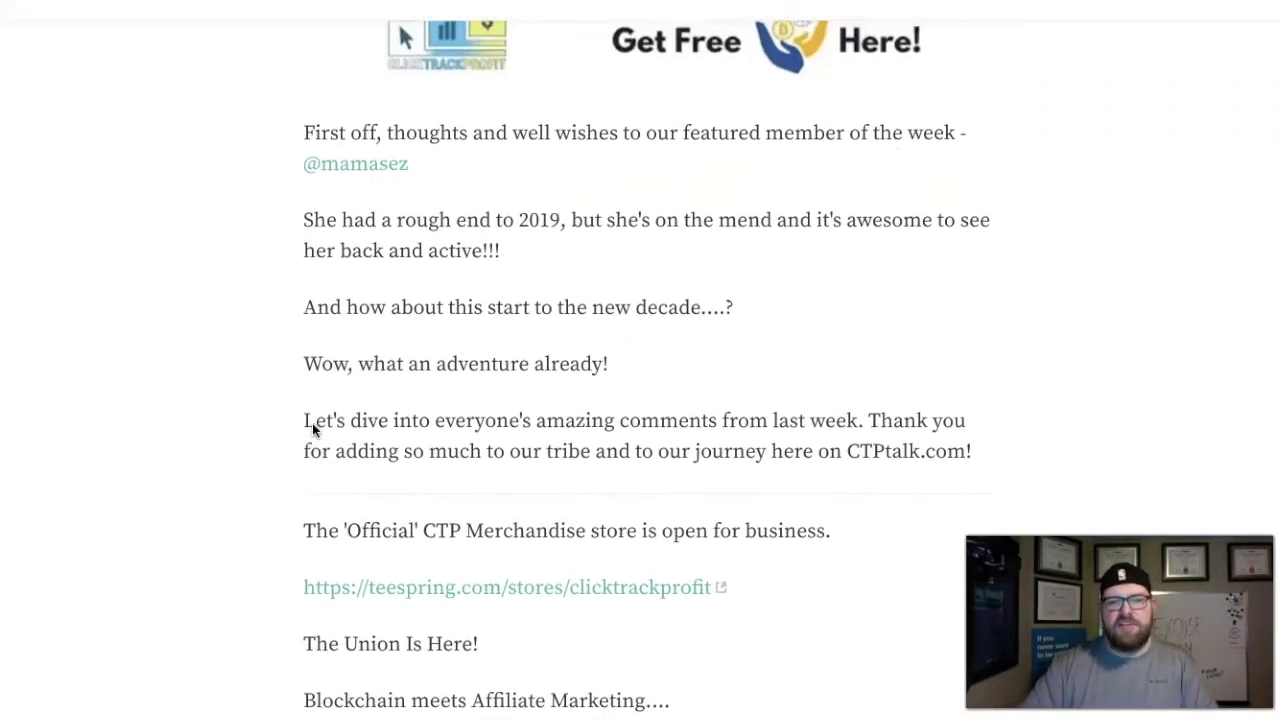
pyautogui.scroll(-3)
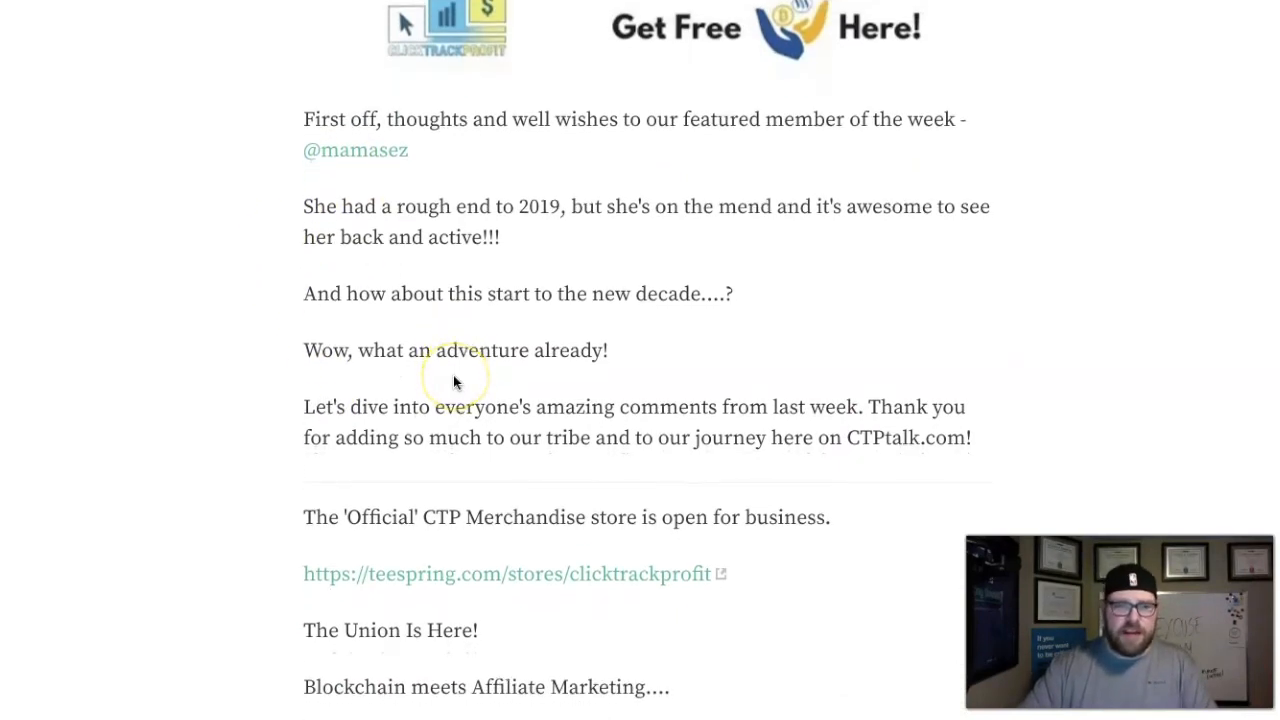
pyautogui.scroll(-3)
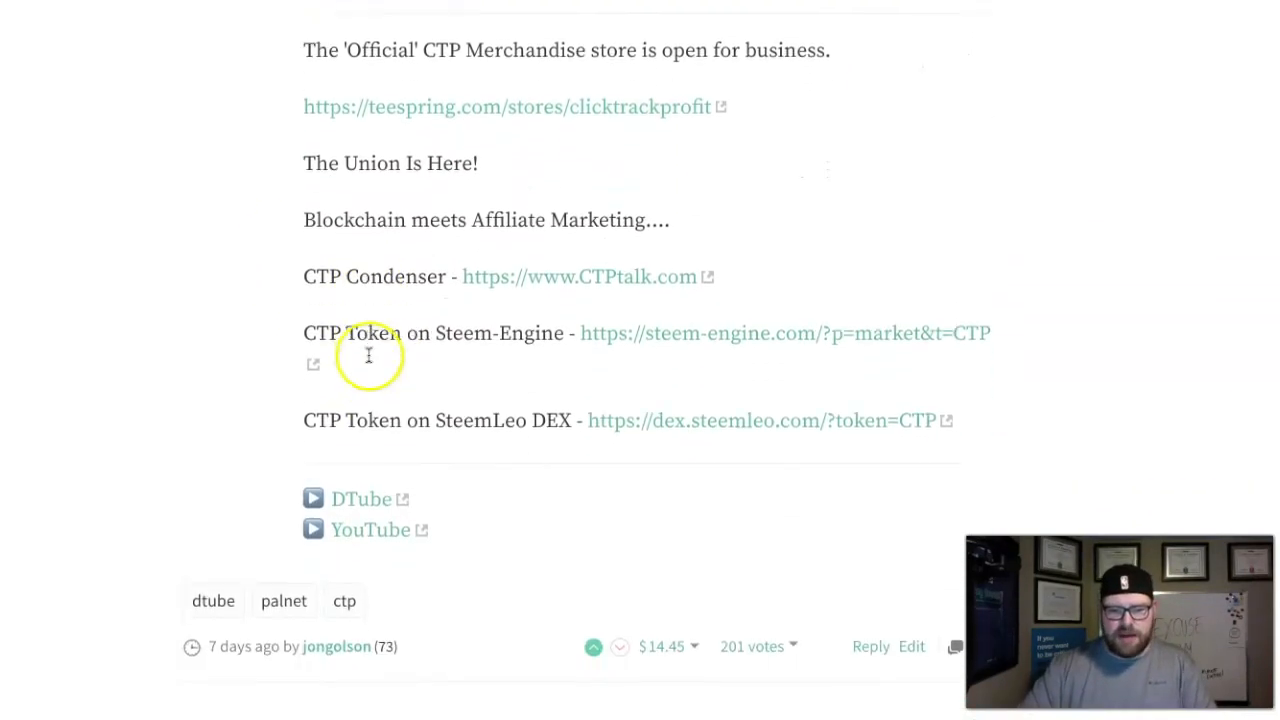
pyautogui.scroll(-3)
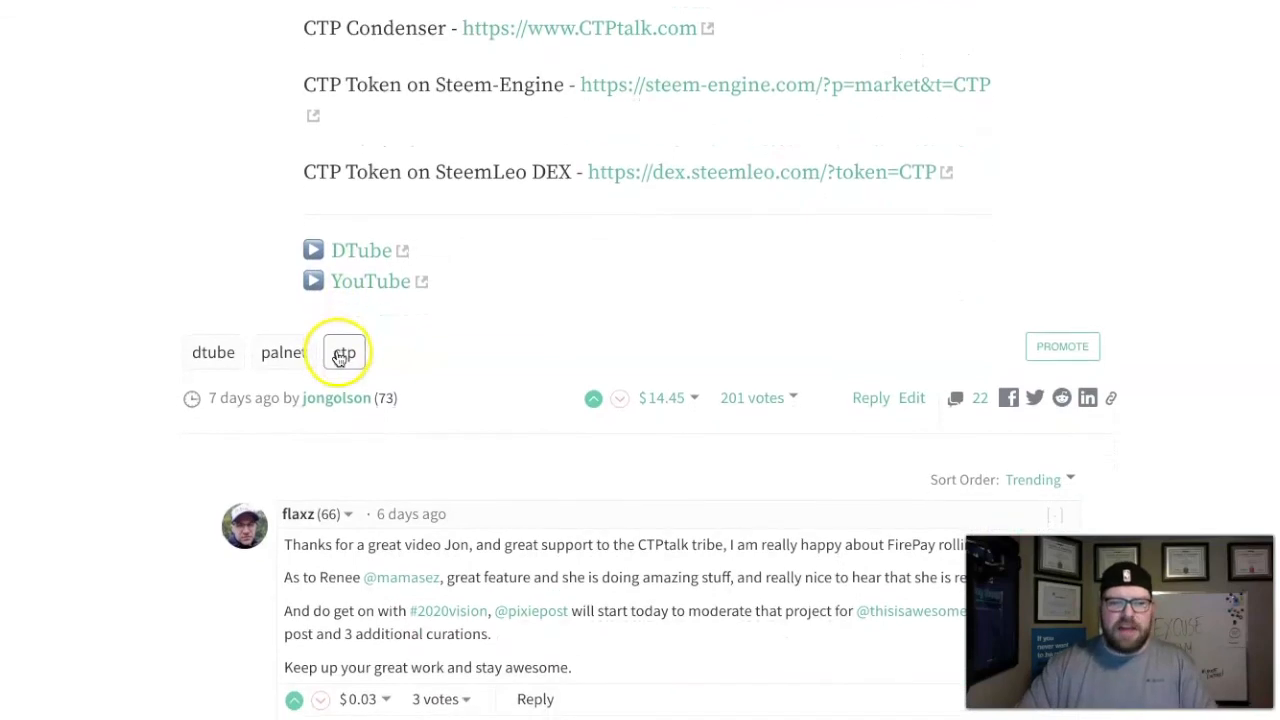
pyautogui.scroll(-3)
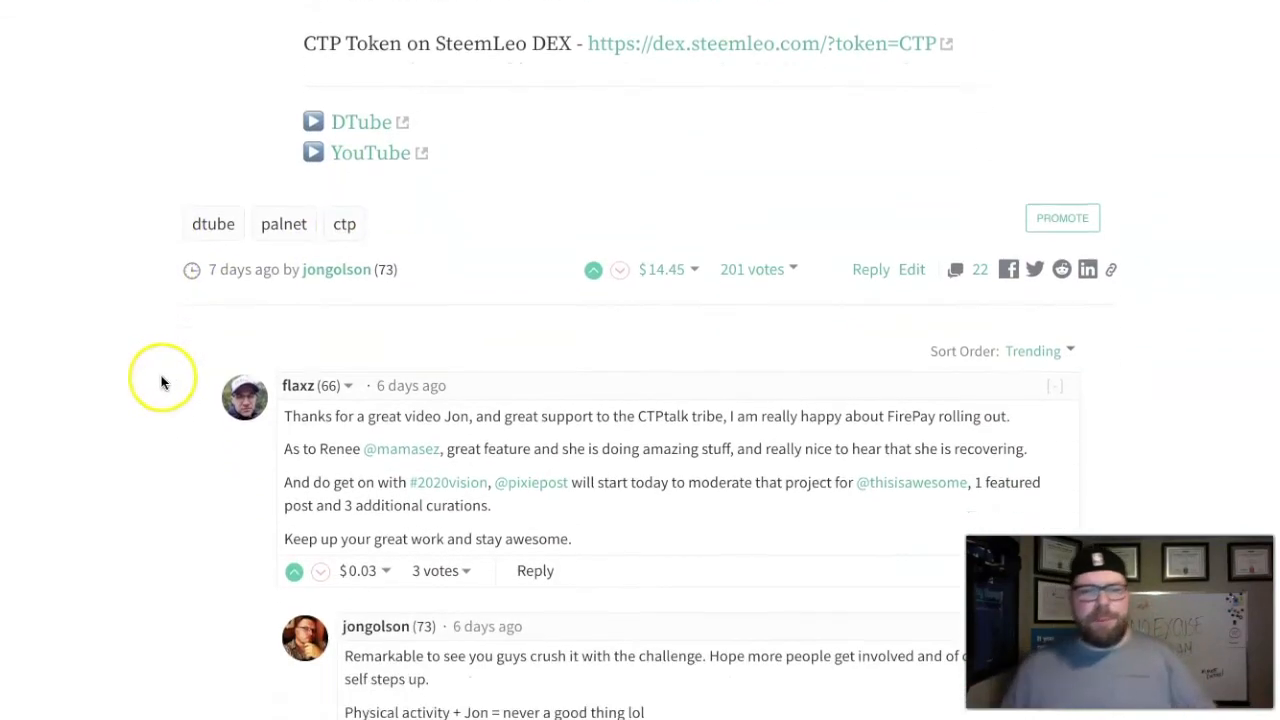
pyautogui.scroll(-3)
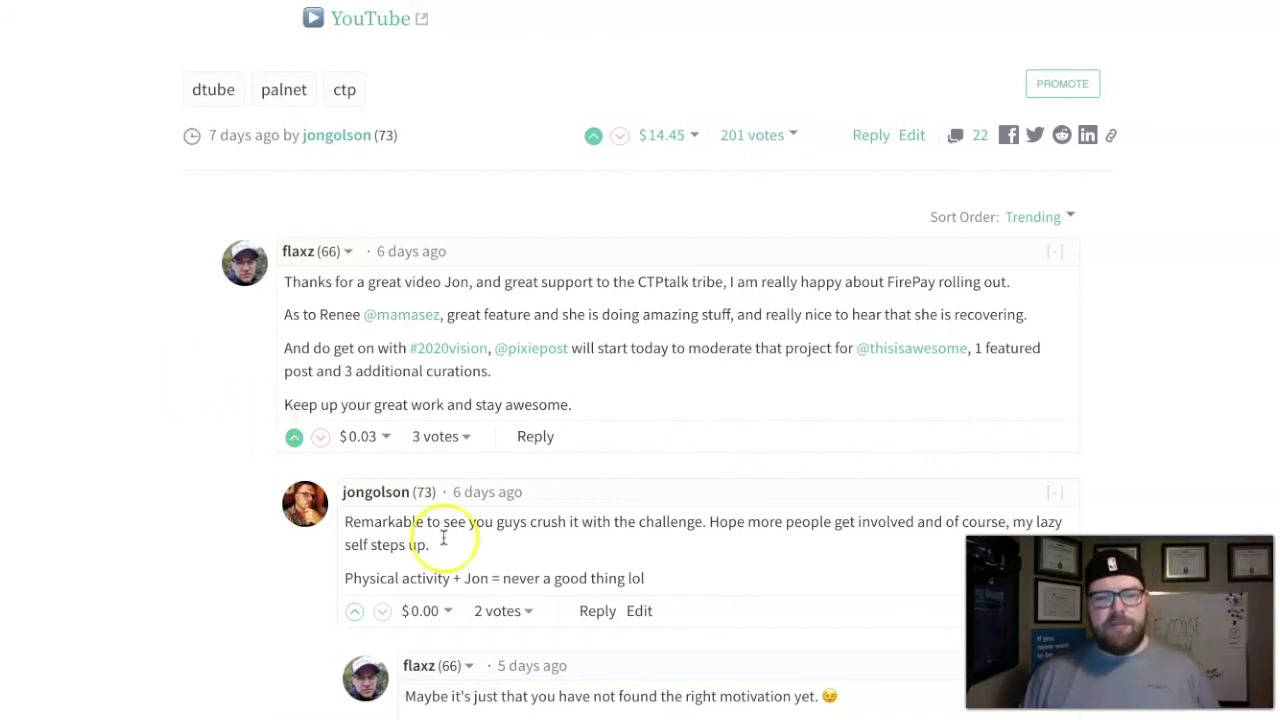
pyautogui.moveTo(166, 455)
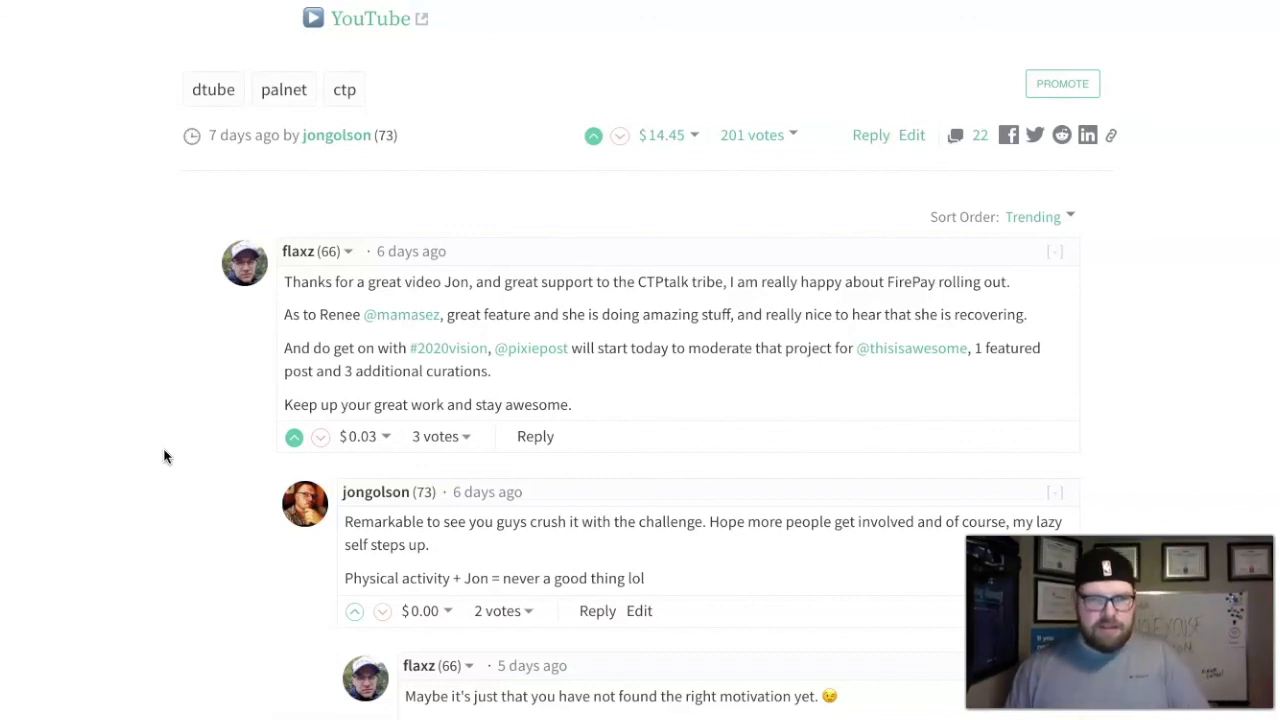
pyautogui.scroll(-3)
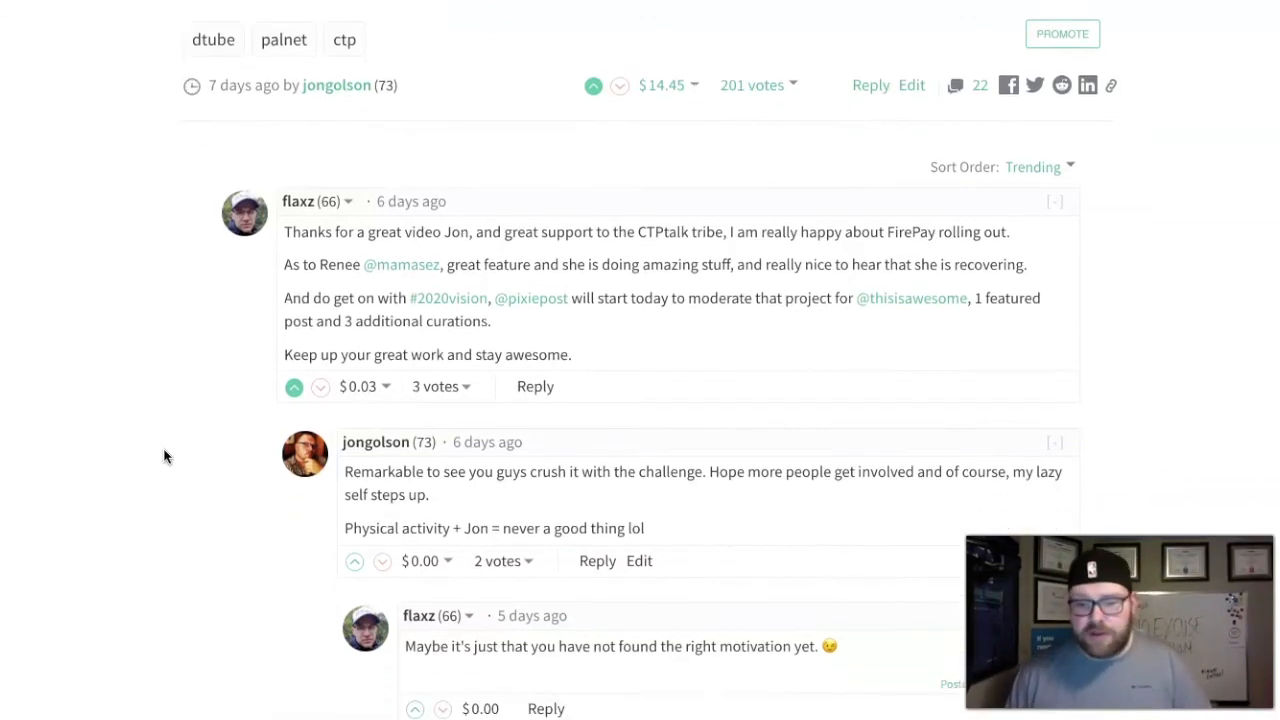
pyautogui.scroll(-3)
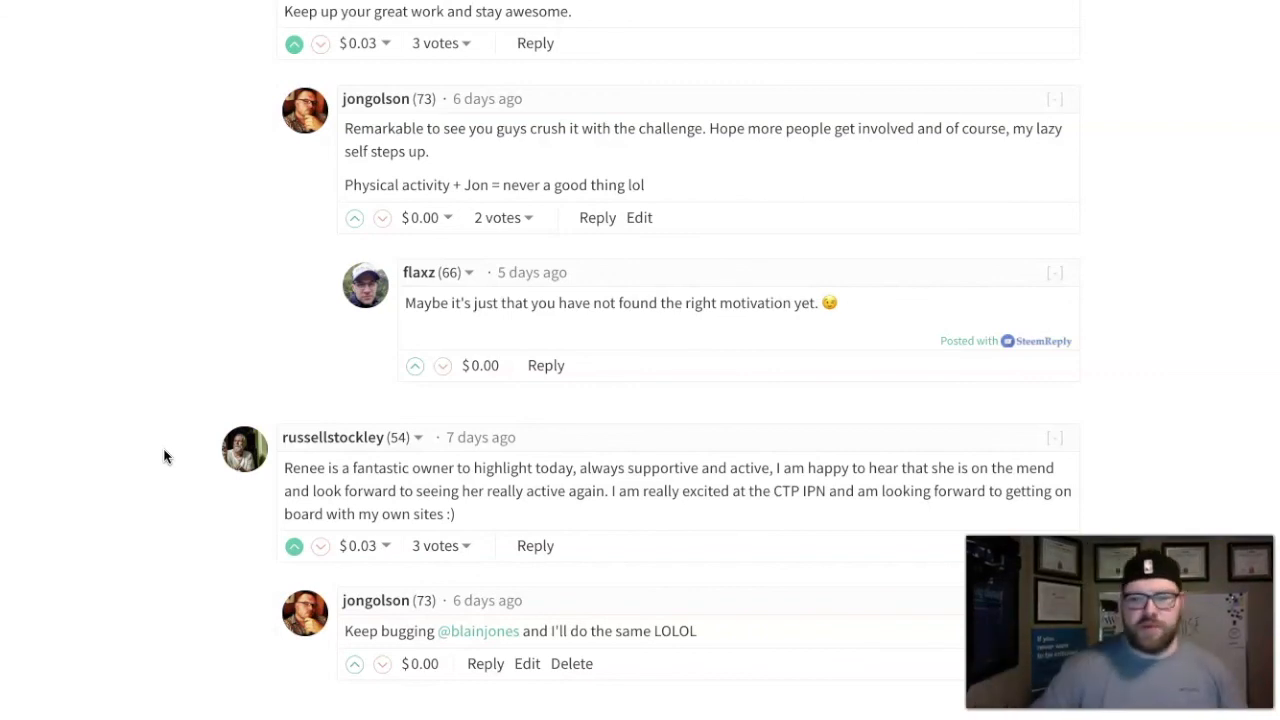
pyautogui.scroll(-3)
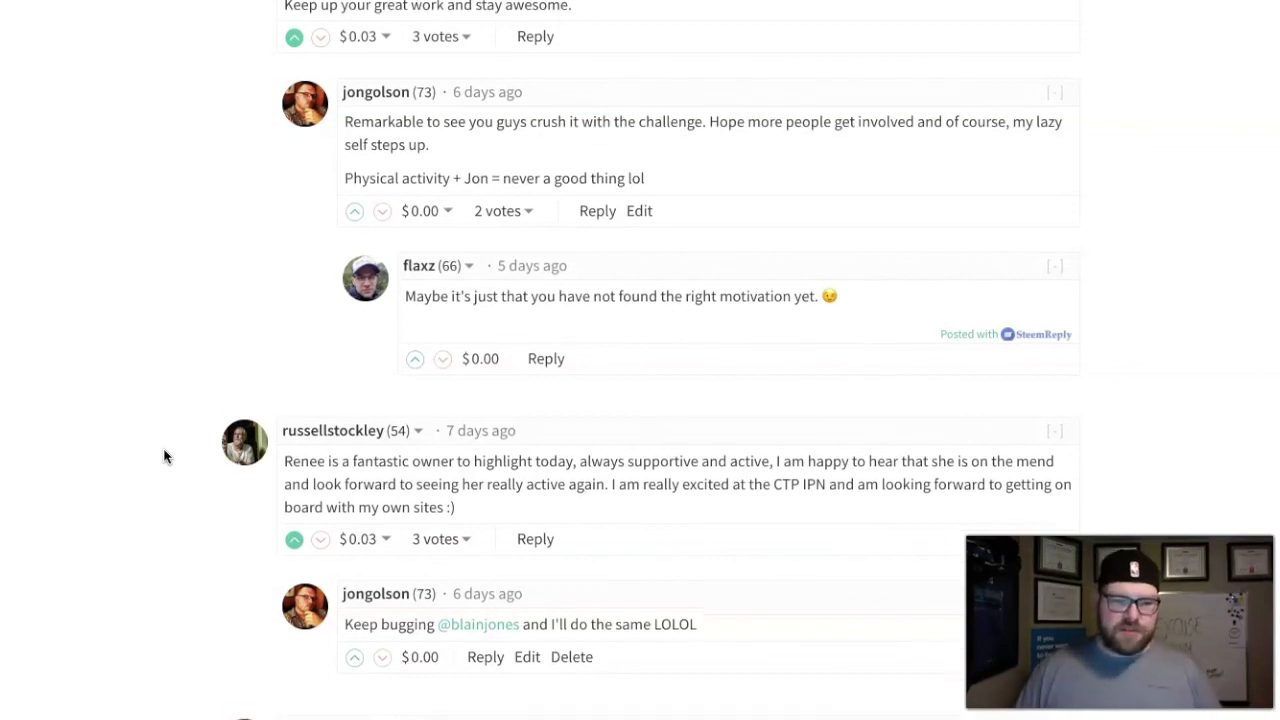
pyautogui.scroll(-3)
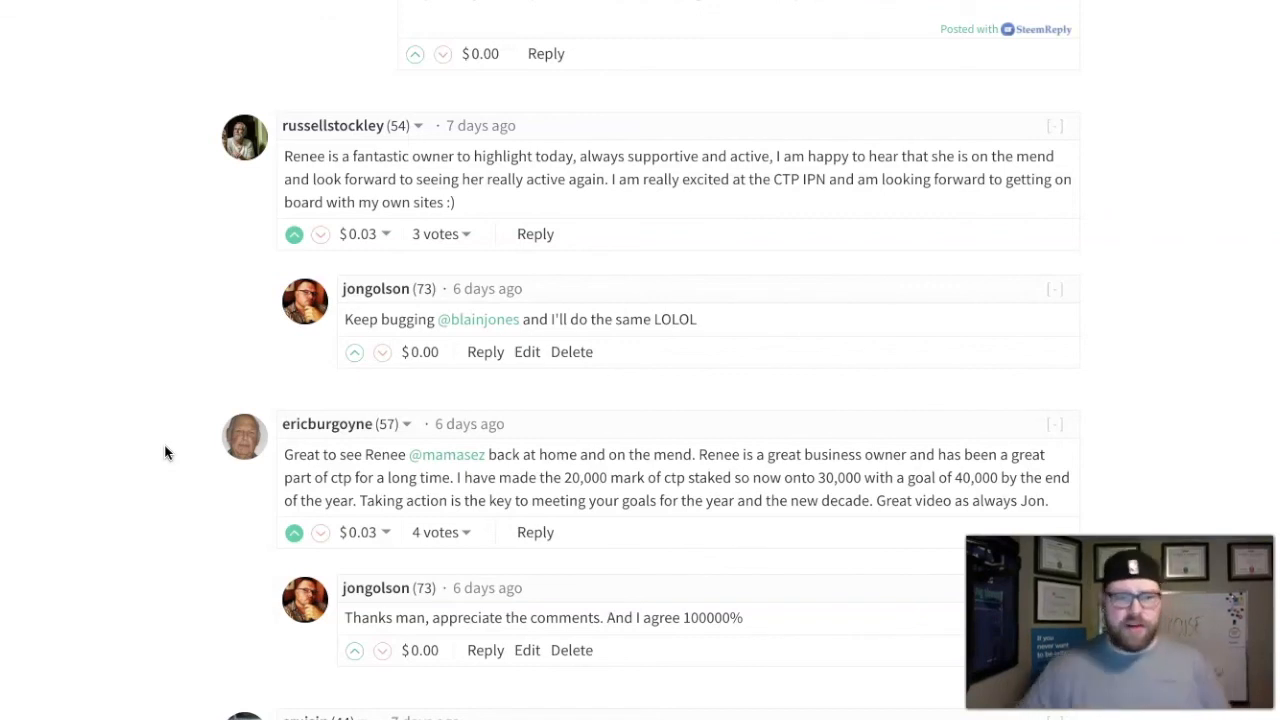
pyautogui.scroll(-3)
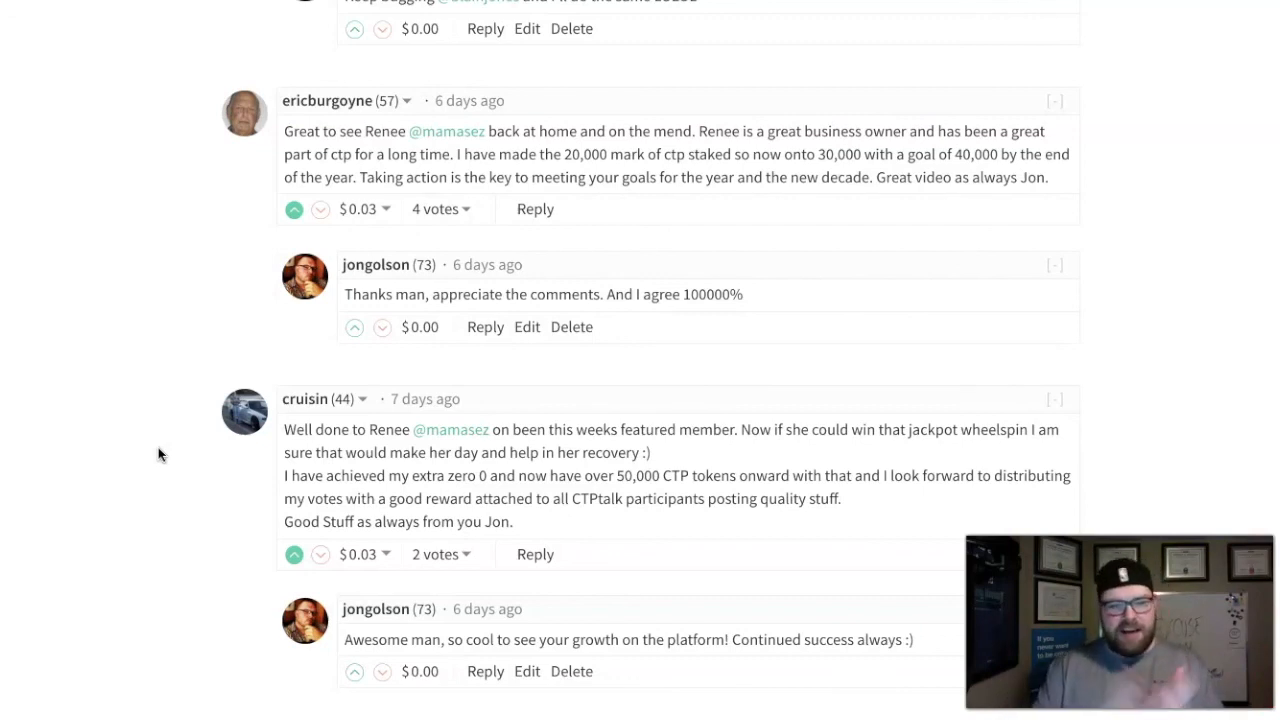
pyautogui.scroll(-3)
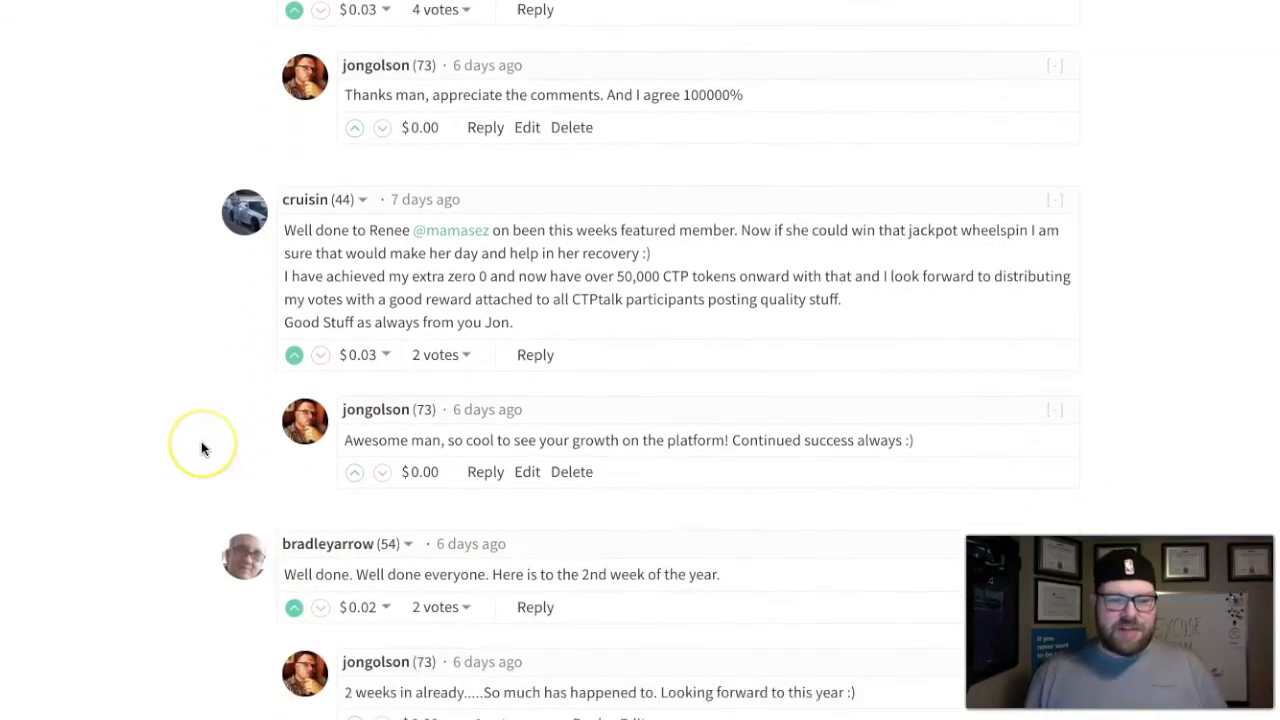
pyautogui.scroll(-3)
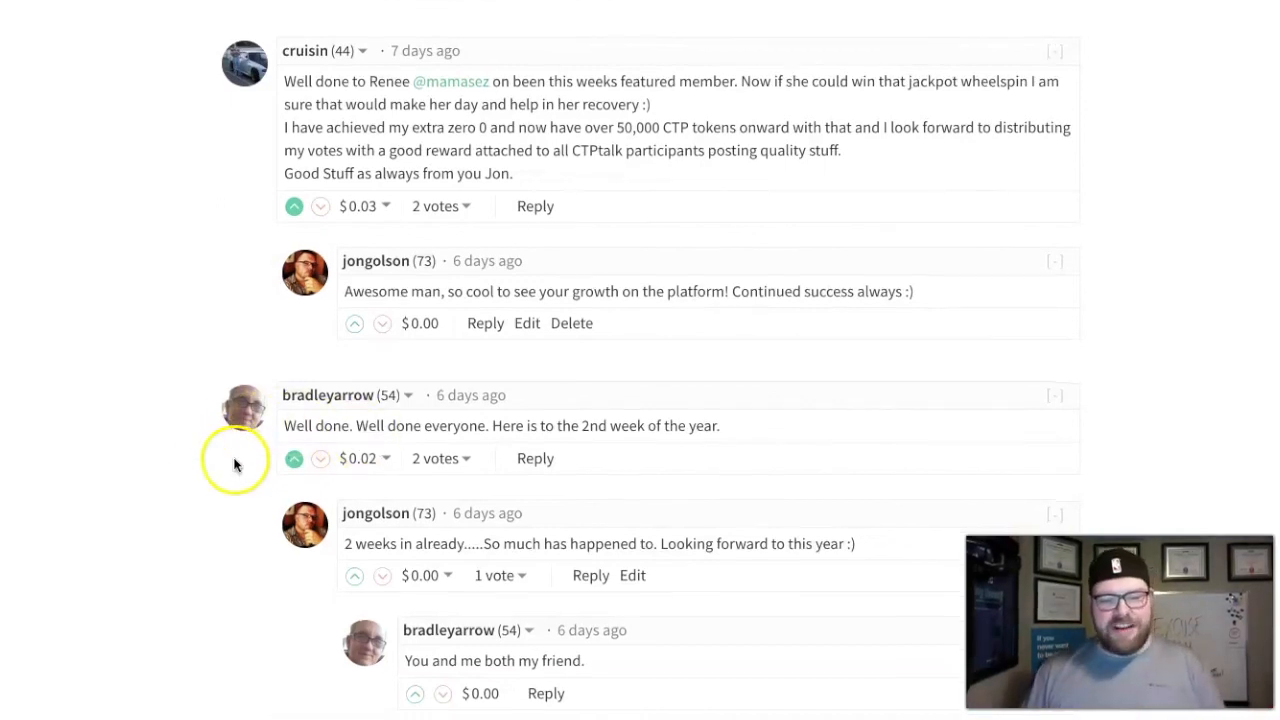
pyautogui.scroll(-3)
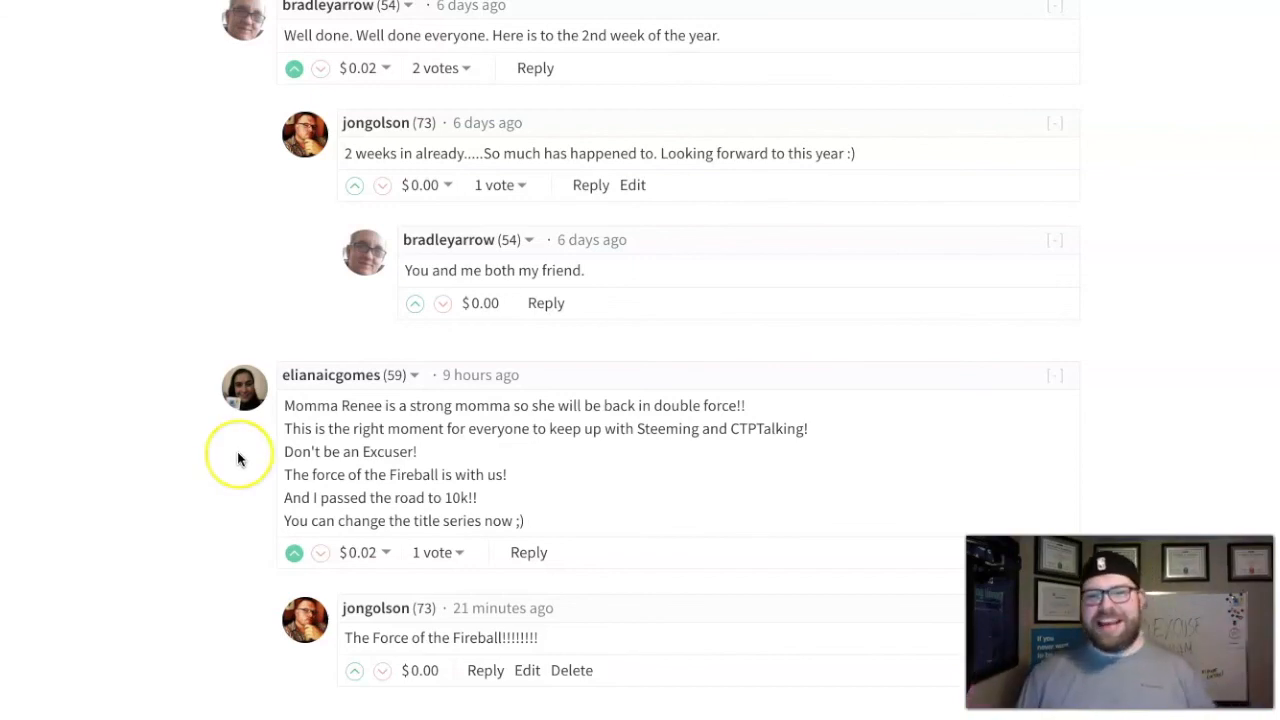
pyautogui.scroll(-3)
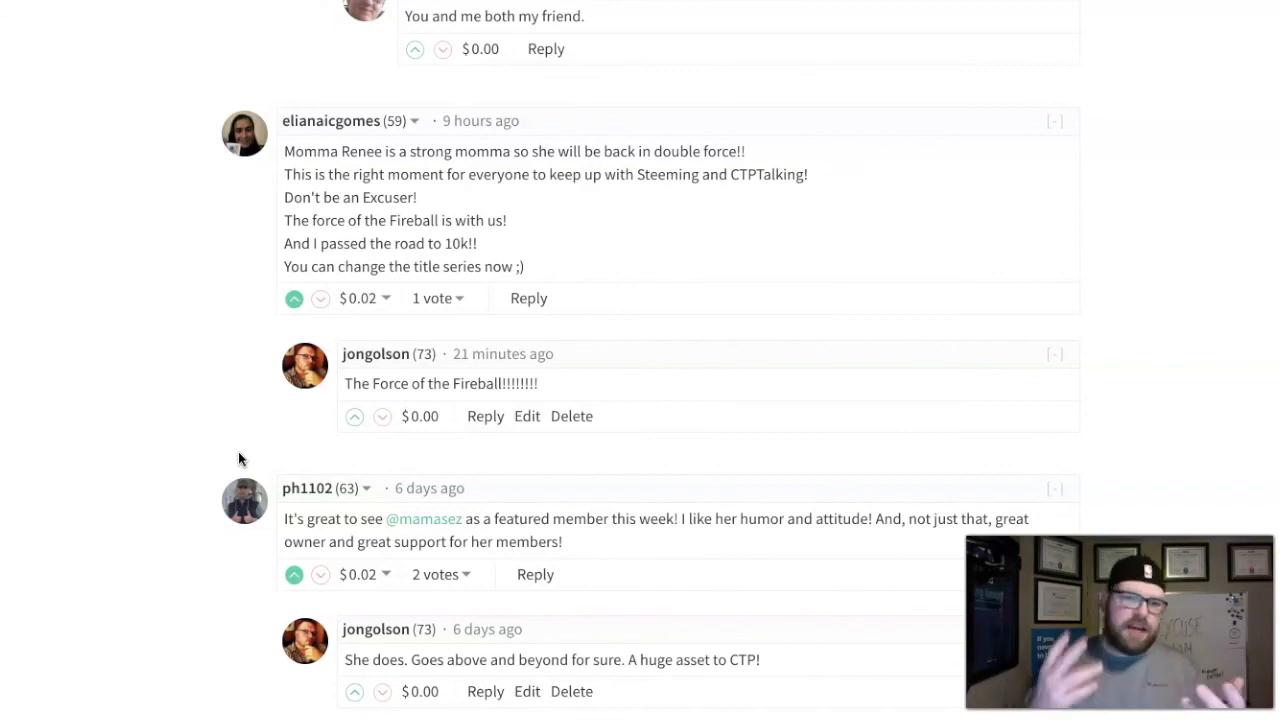
pyautogui.scroll(-3)
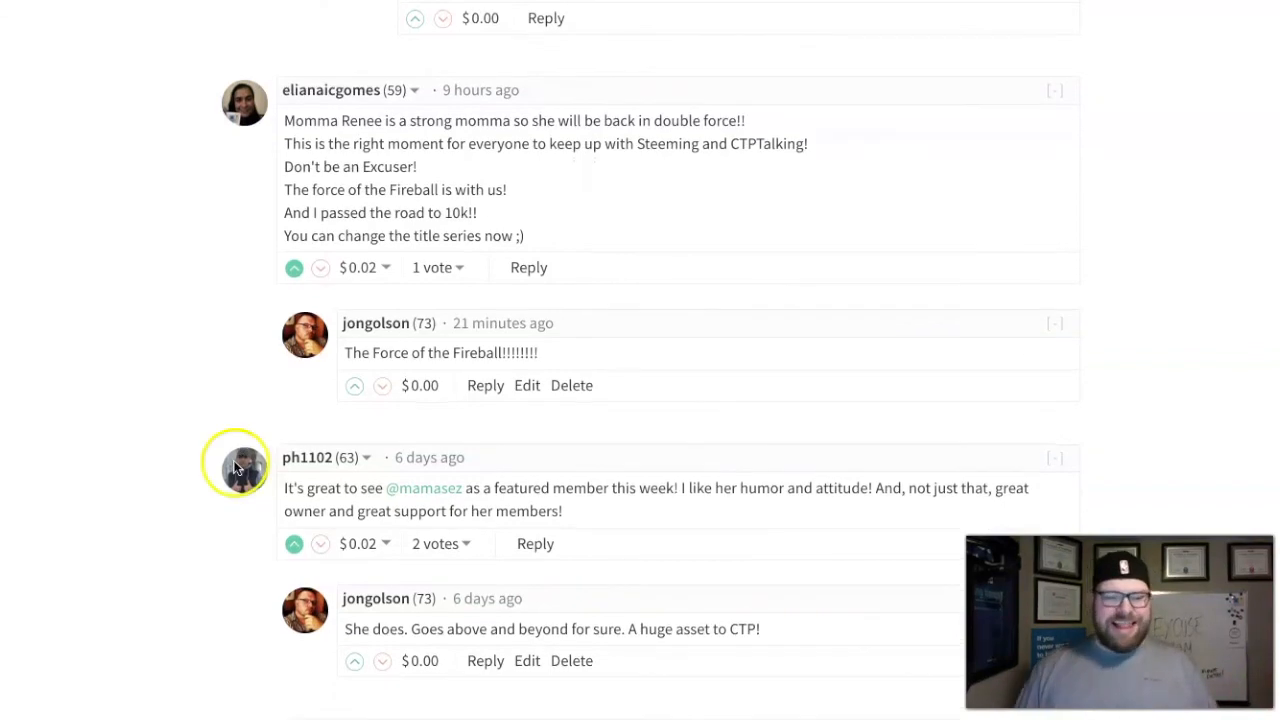
pyautogui.scroll(-3)
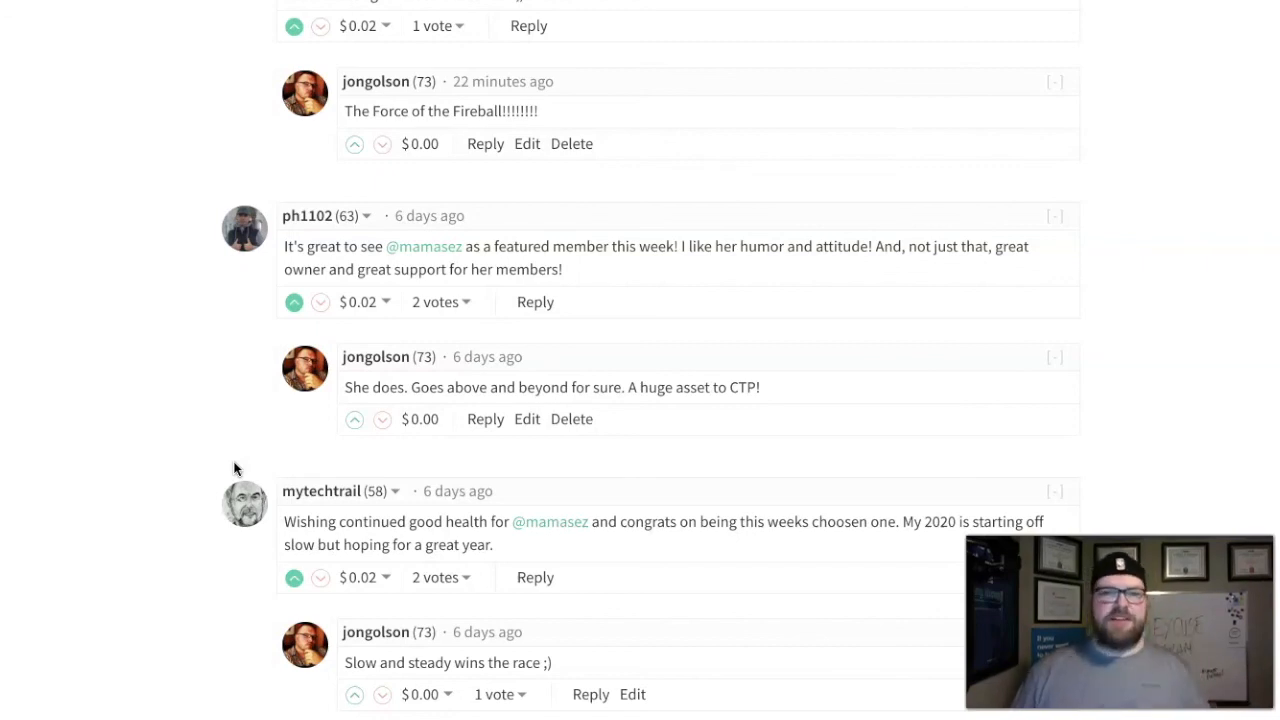
pyautogui.scroll(-3)
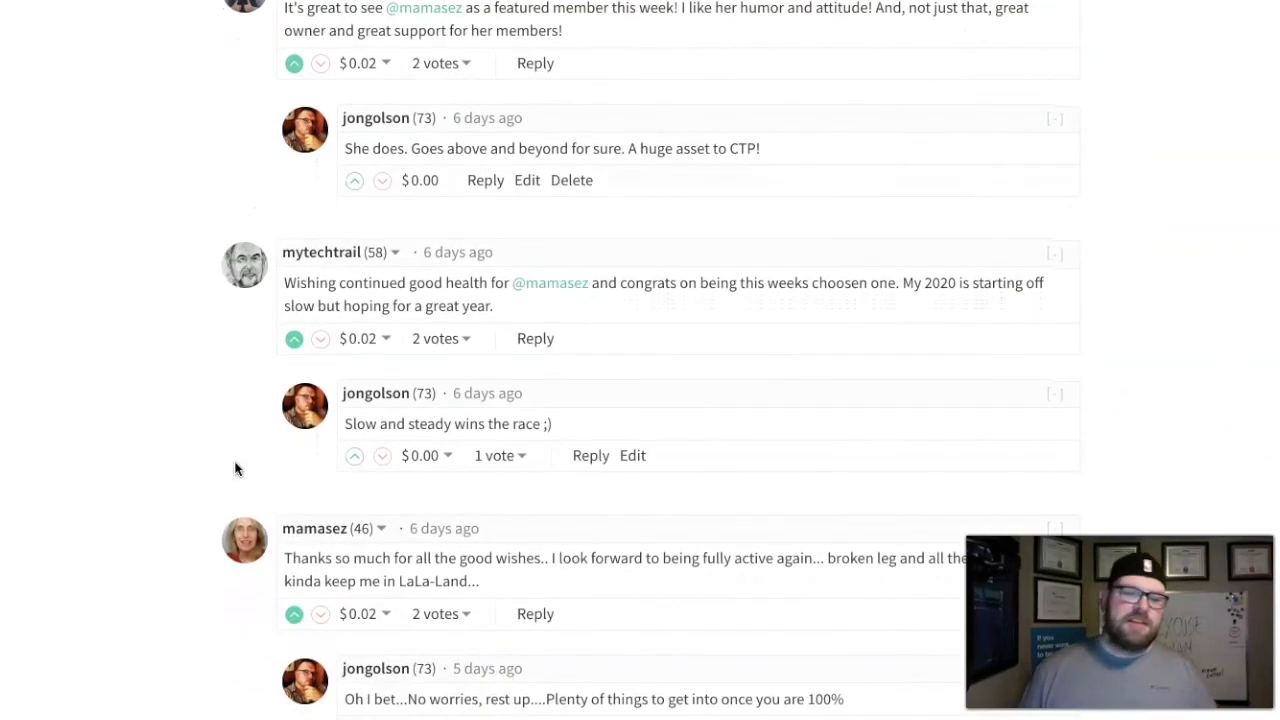
pyautogui.scroll(-3)
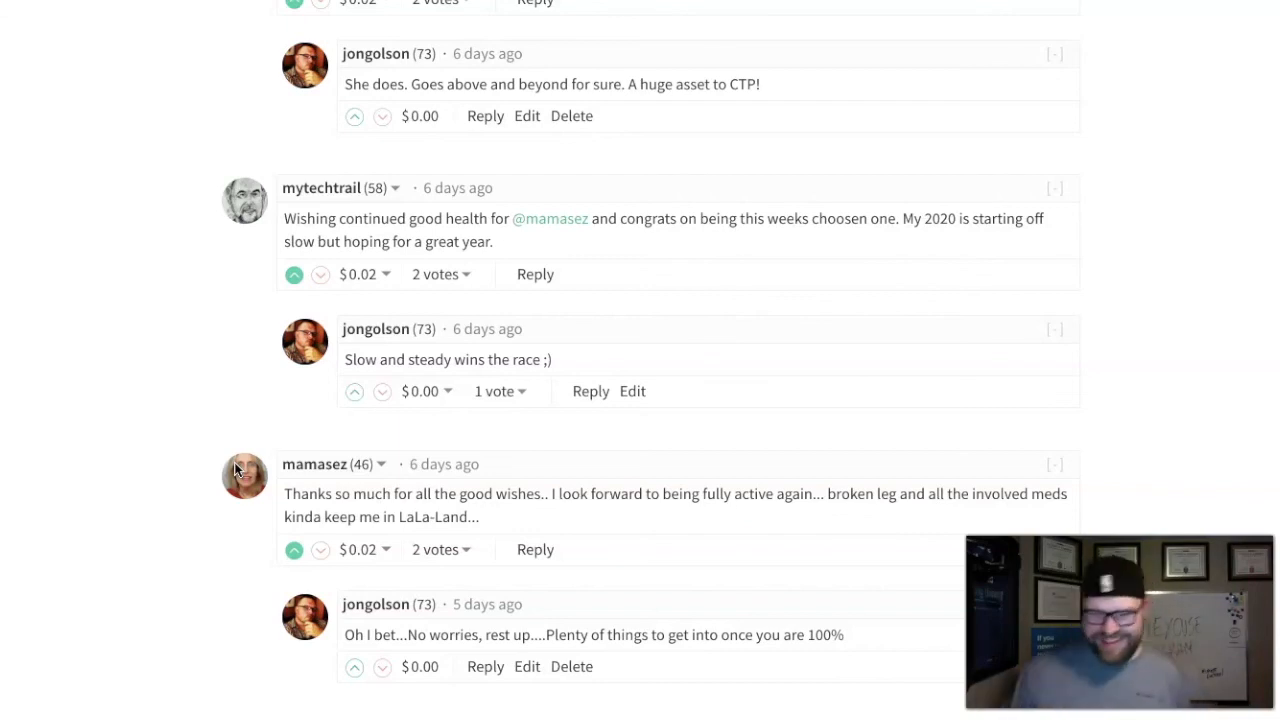
pyautogui.scroll(-3)
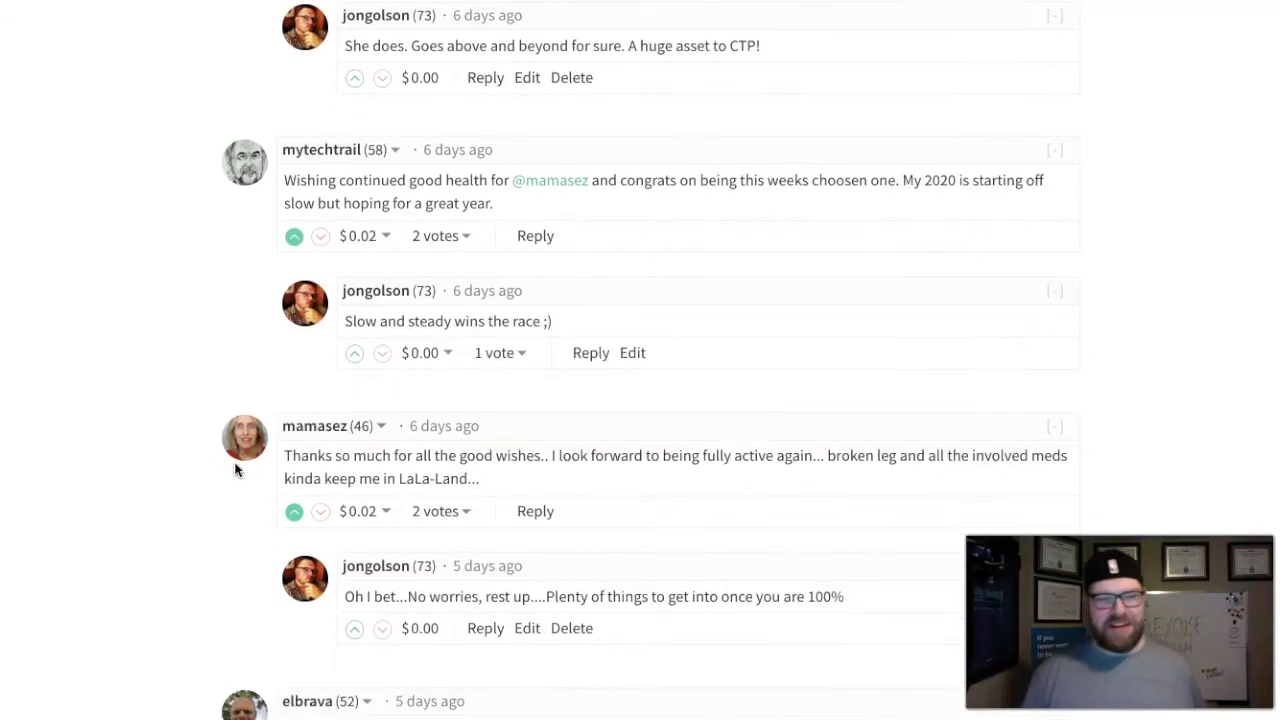
pyautogui.scroll(-3)
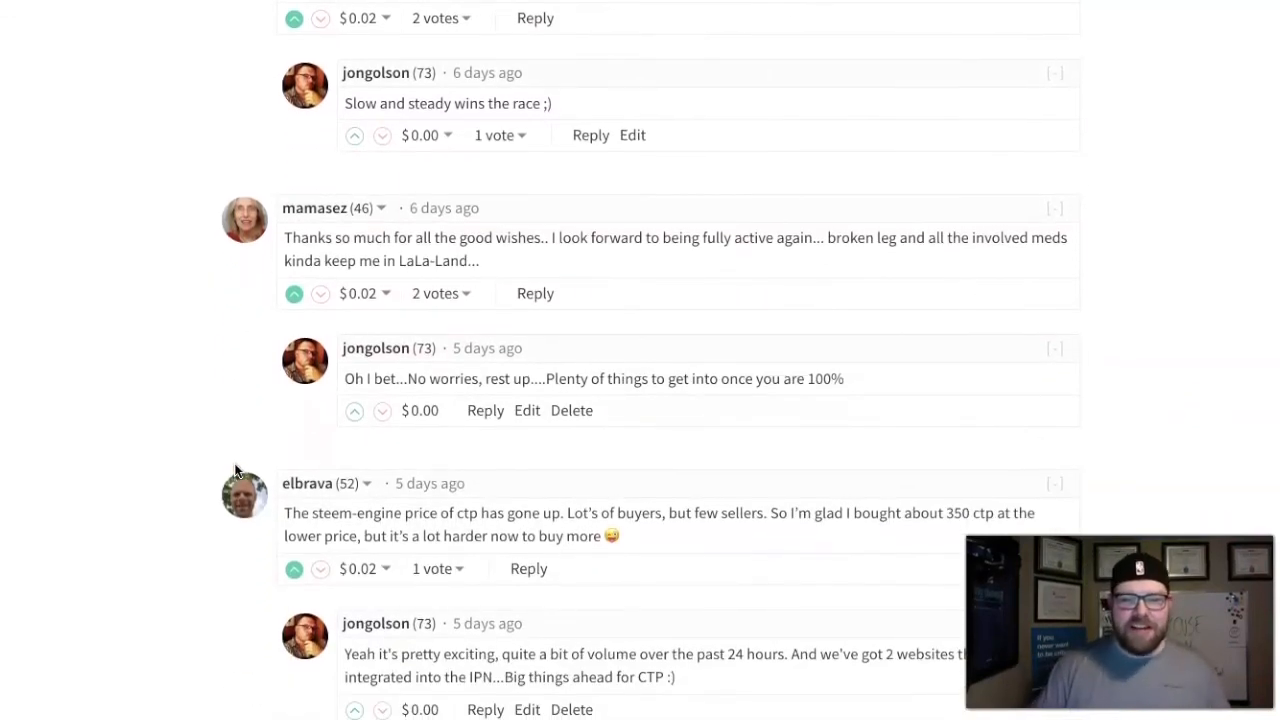